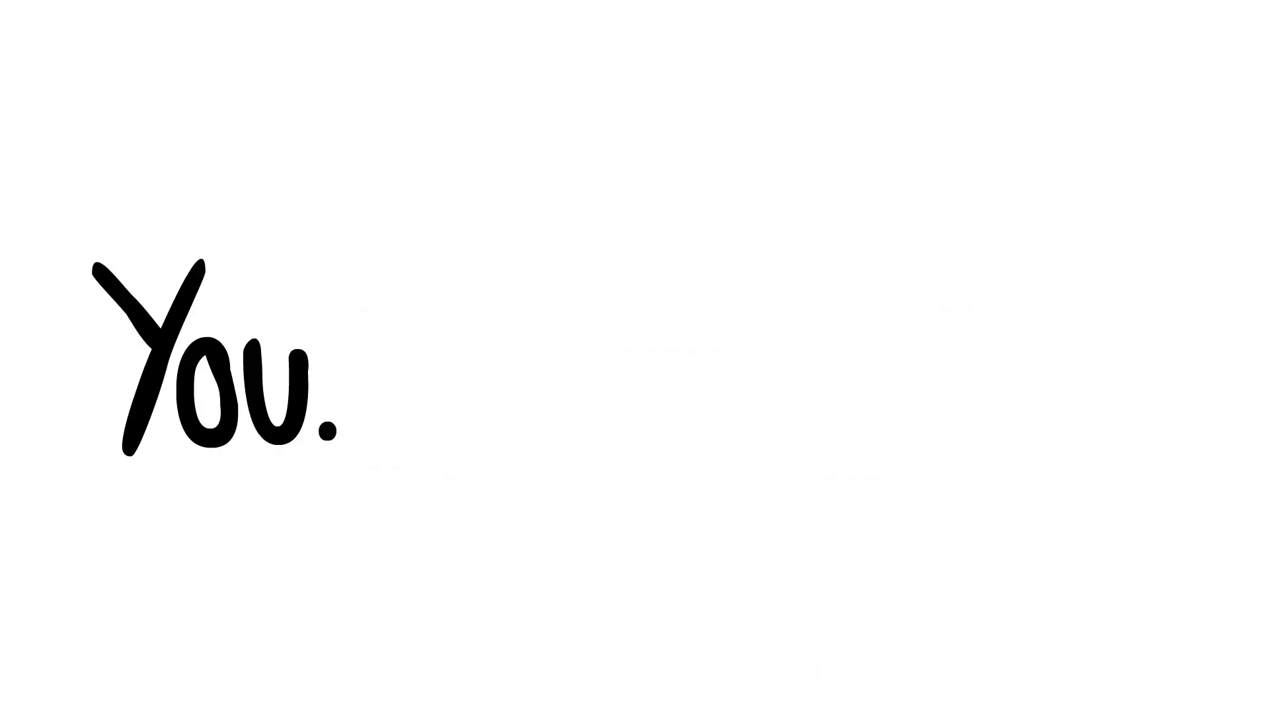
pyautogui.write('Are. Awesome!')
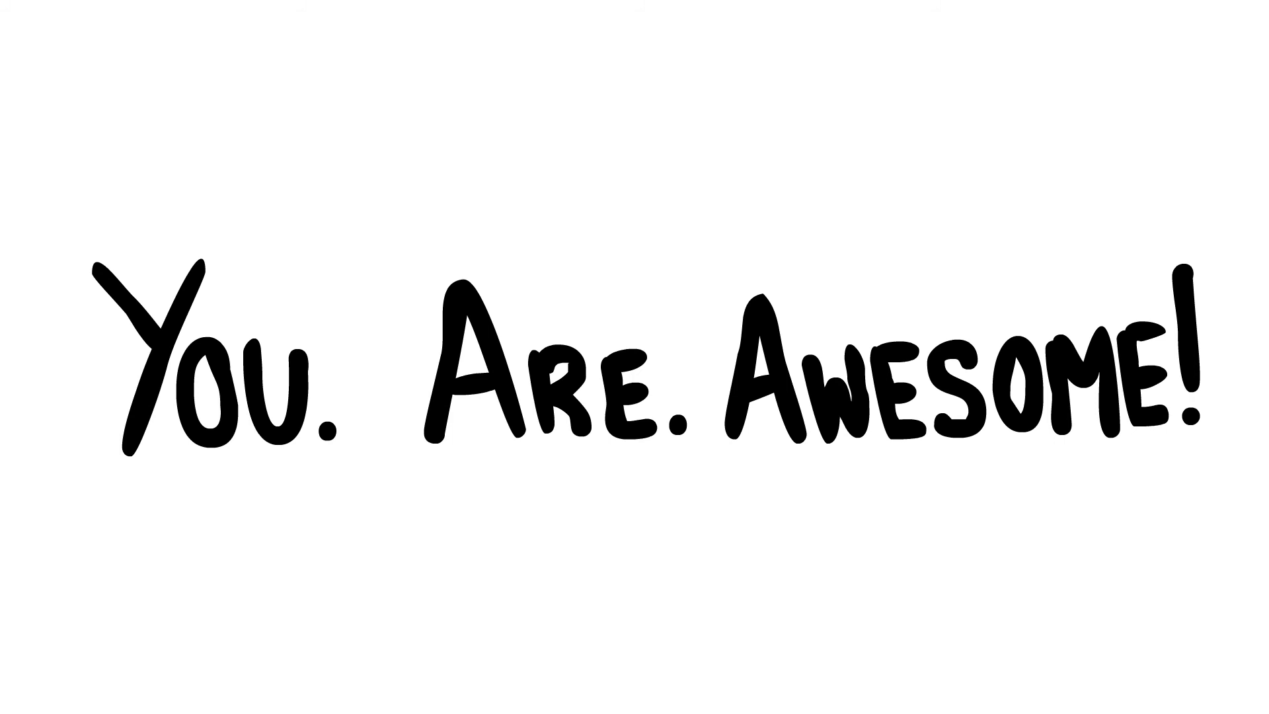